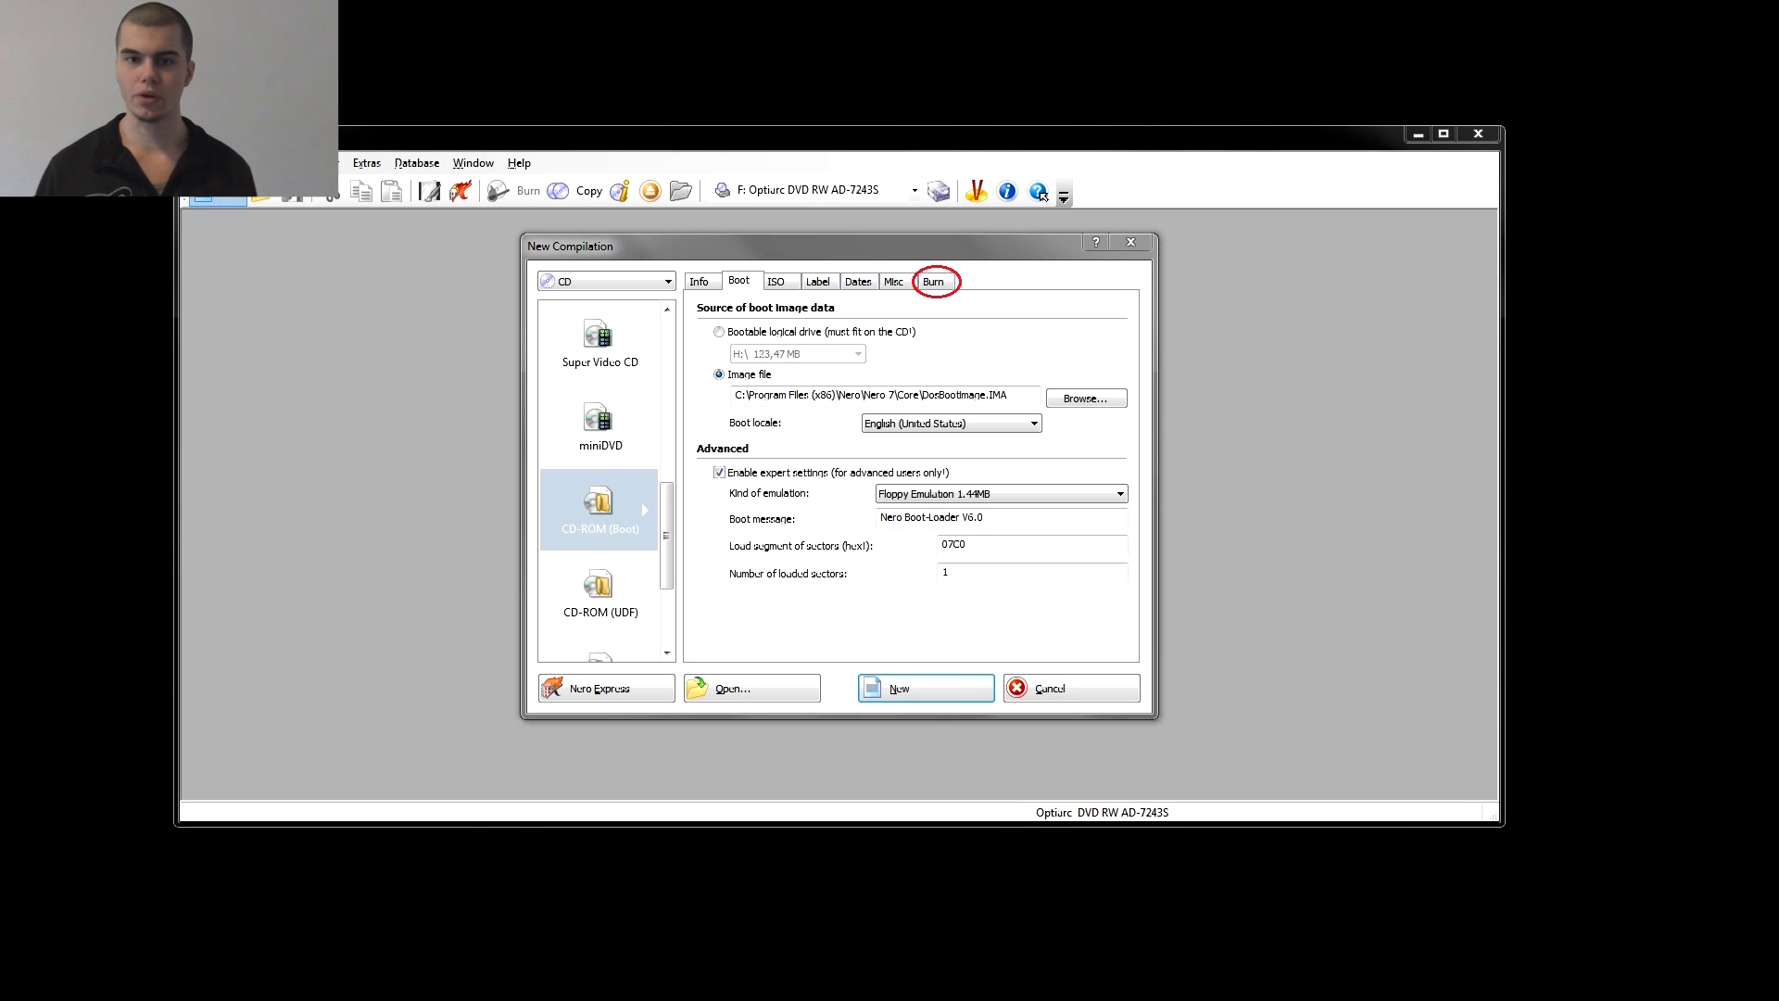
Review the Burn write settings and create the bootable CD-ROM compilation.
click(934, 280)
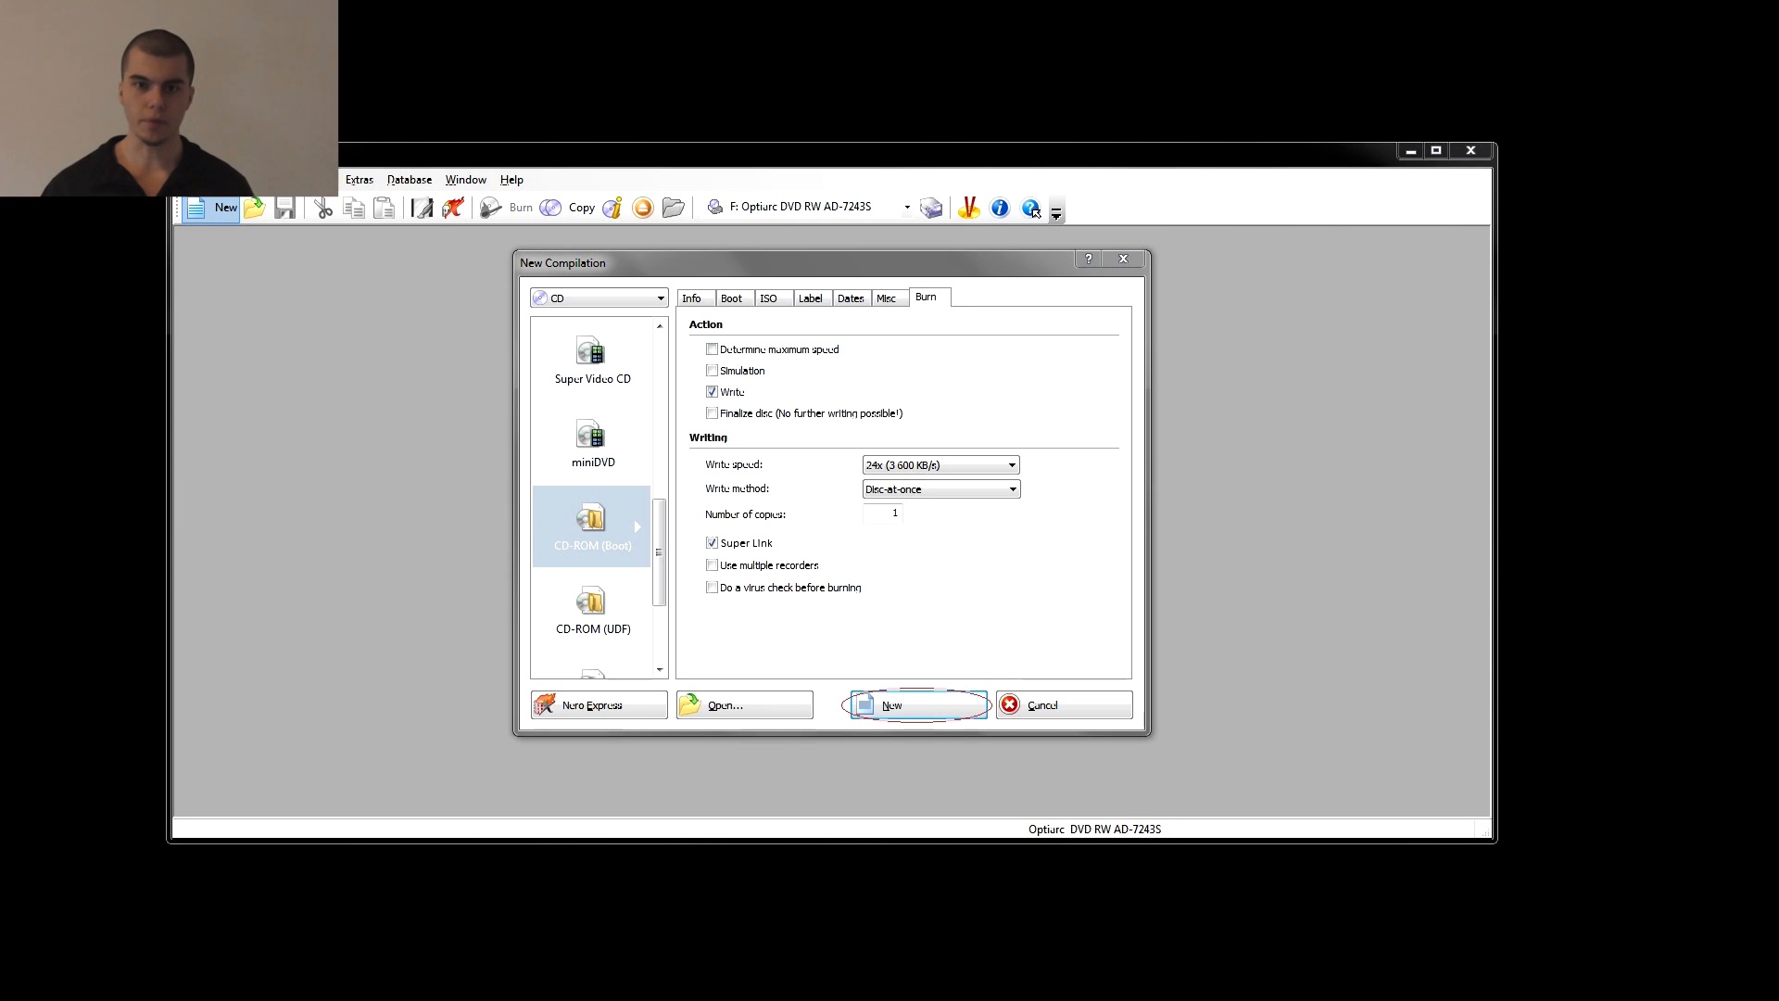
click(914, 704)
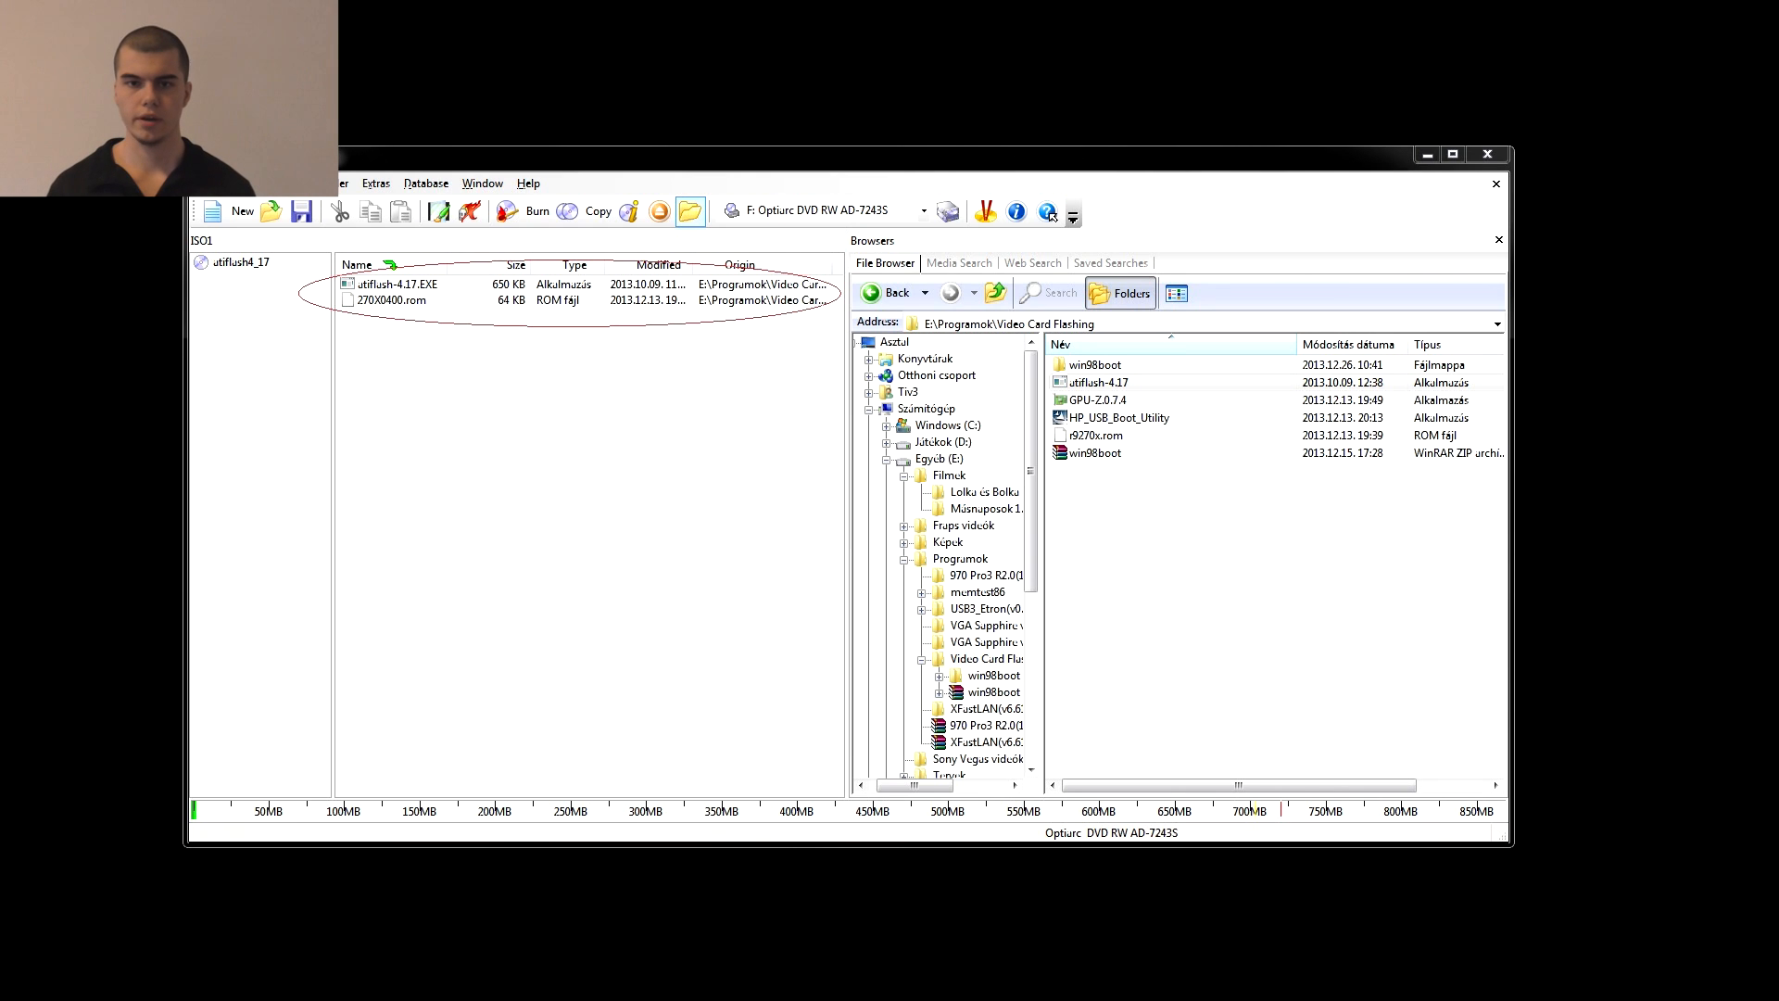
Rename the atiflash executable in the compilation via its right-click menu.
right_click(391, 291)
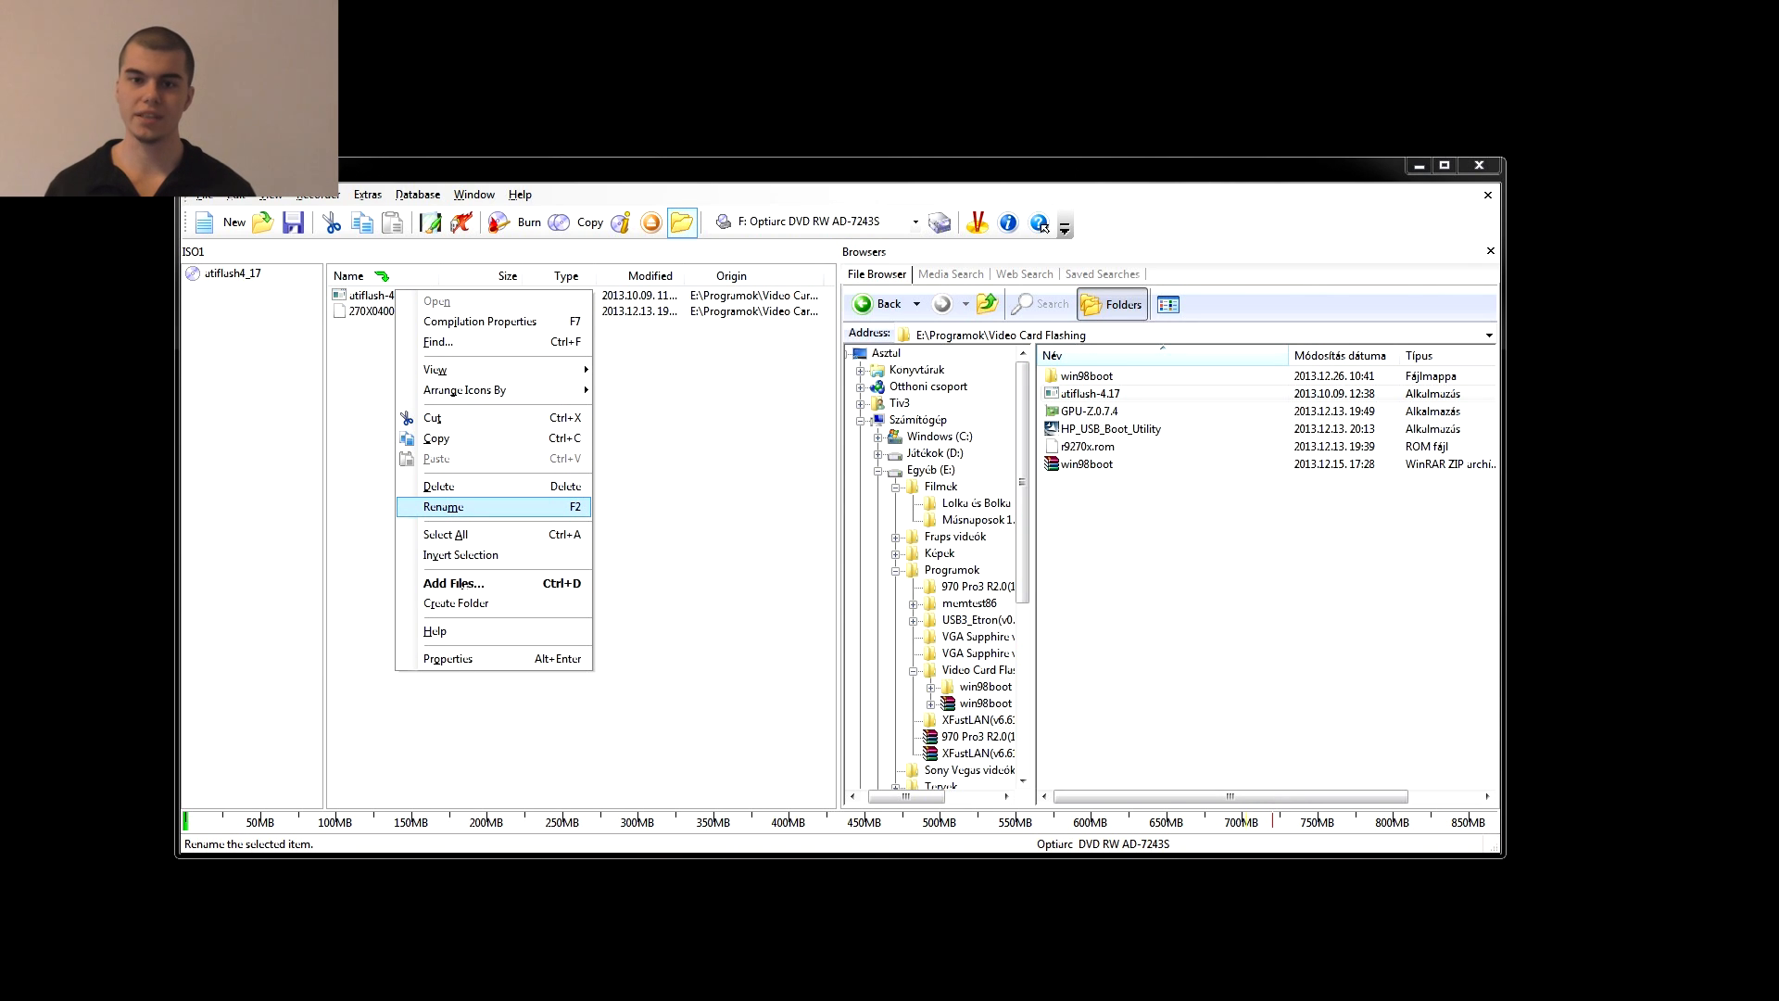
click(528, 230)
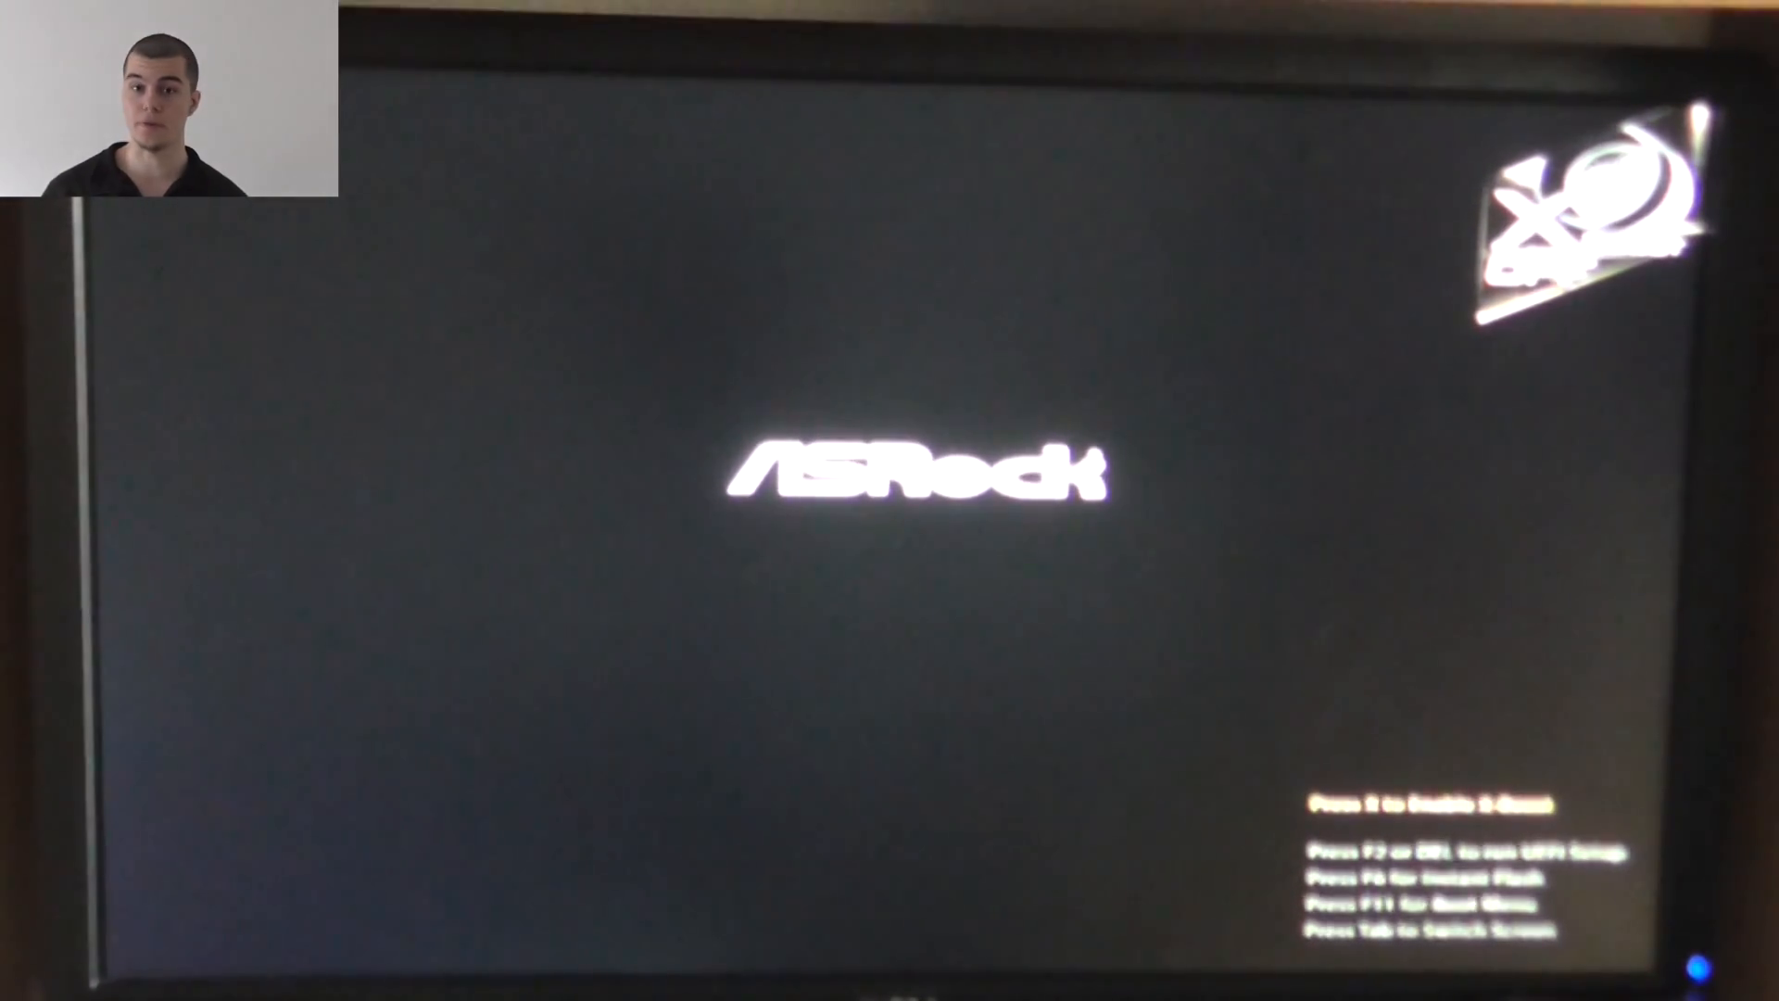
Boot from the SATA Optiarc DVD RW AD-7243S drive via the F11 boot menu.
key(f11)
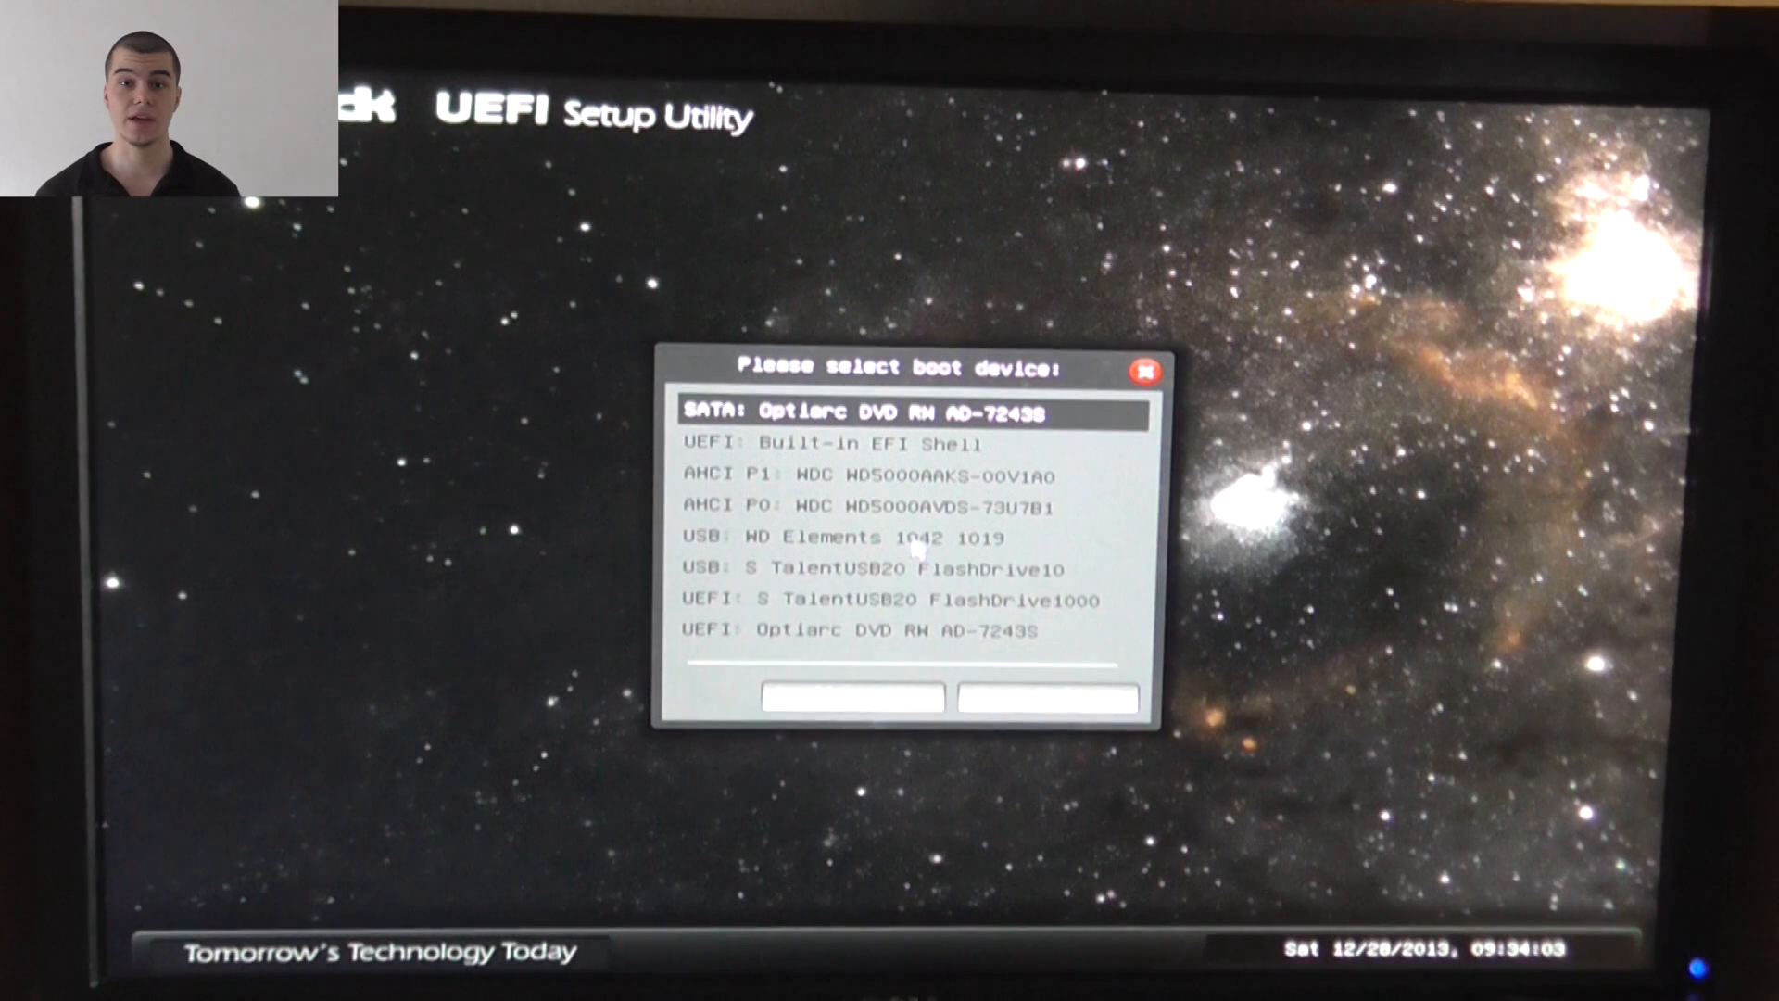
key(Down)
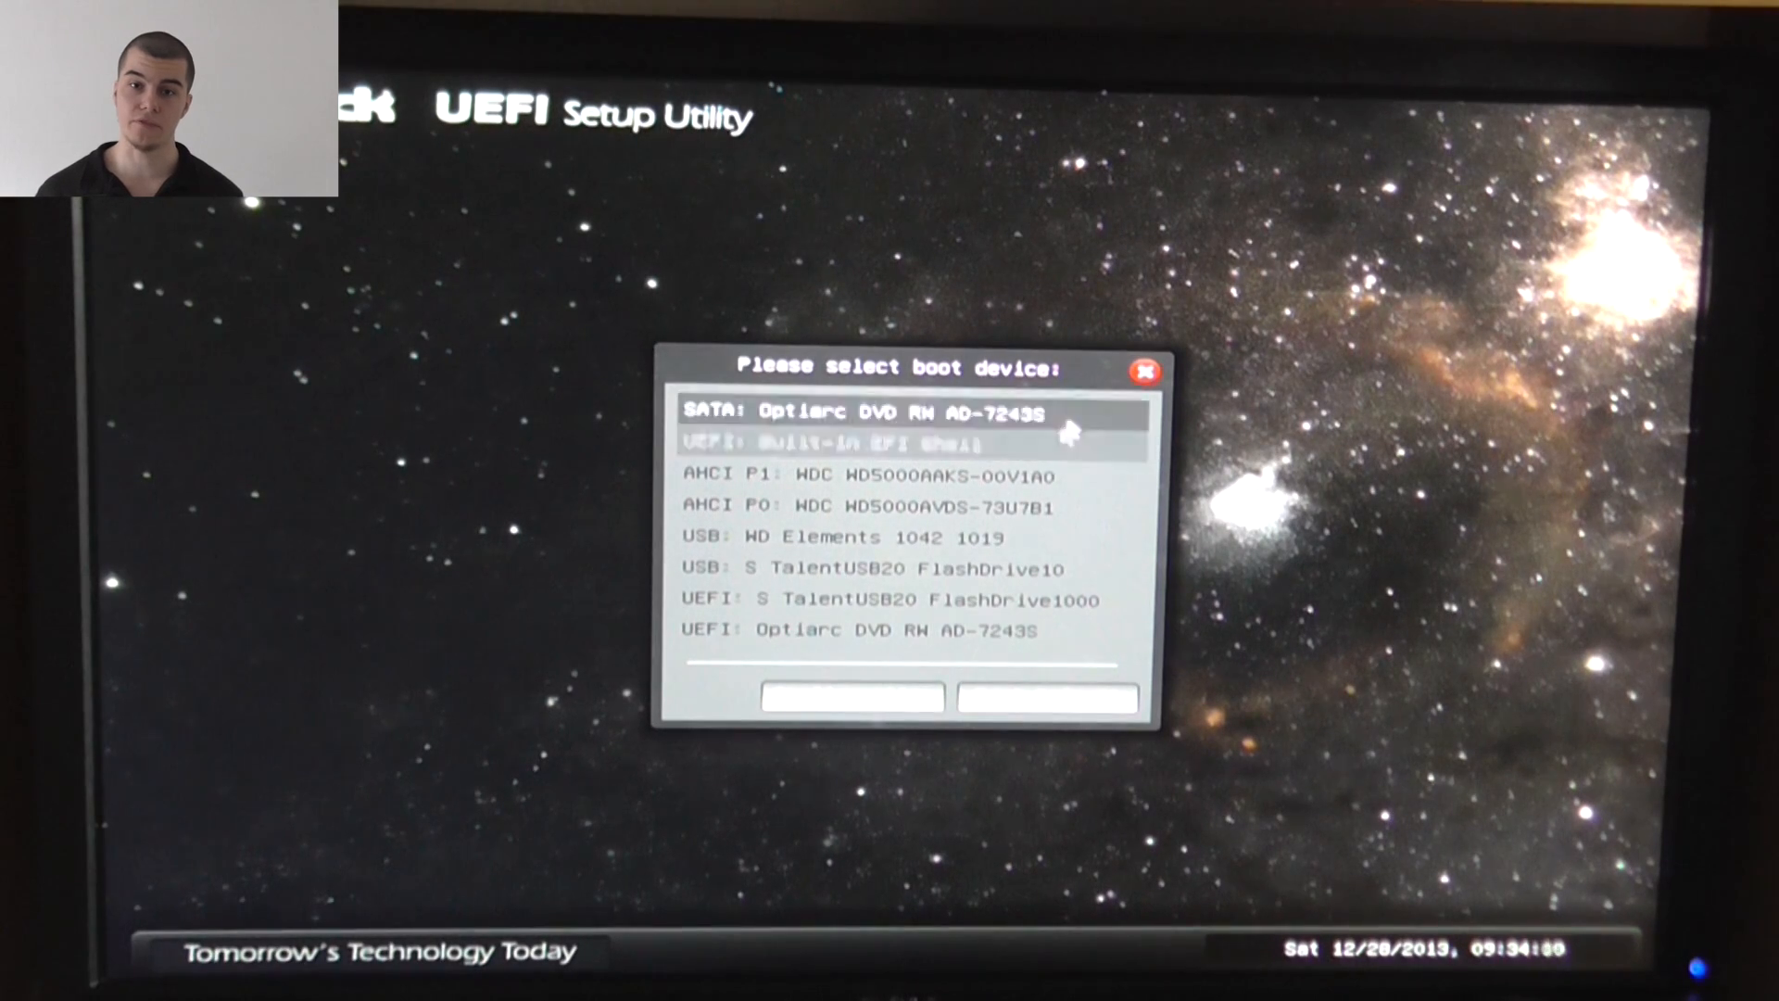
click(873, 410)
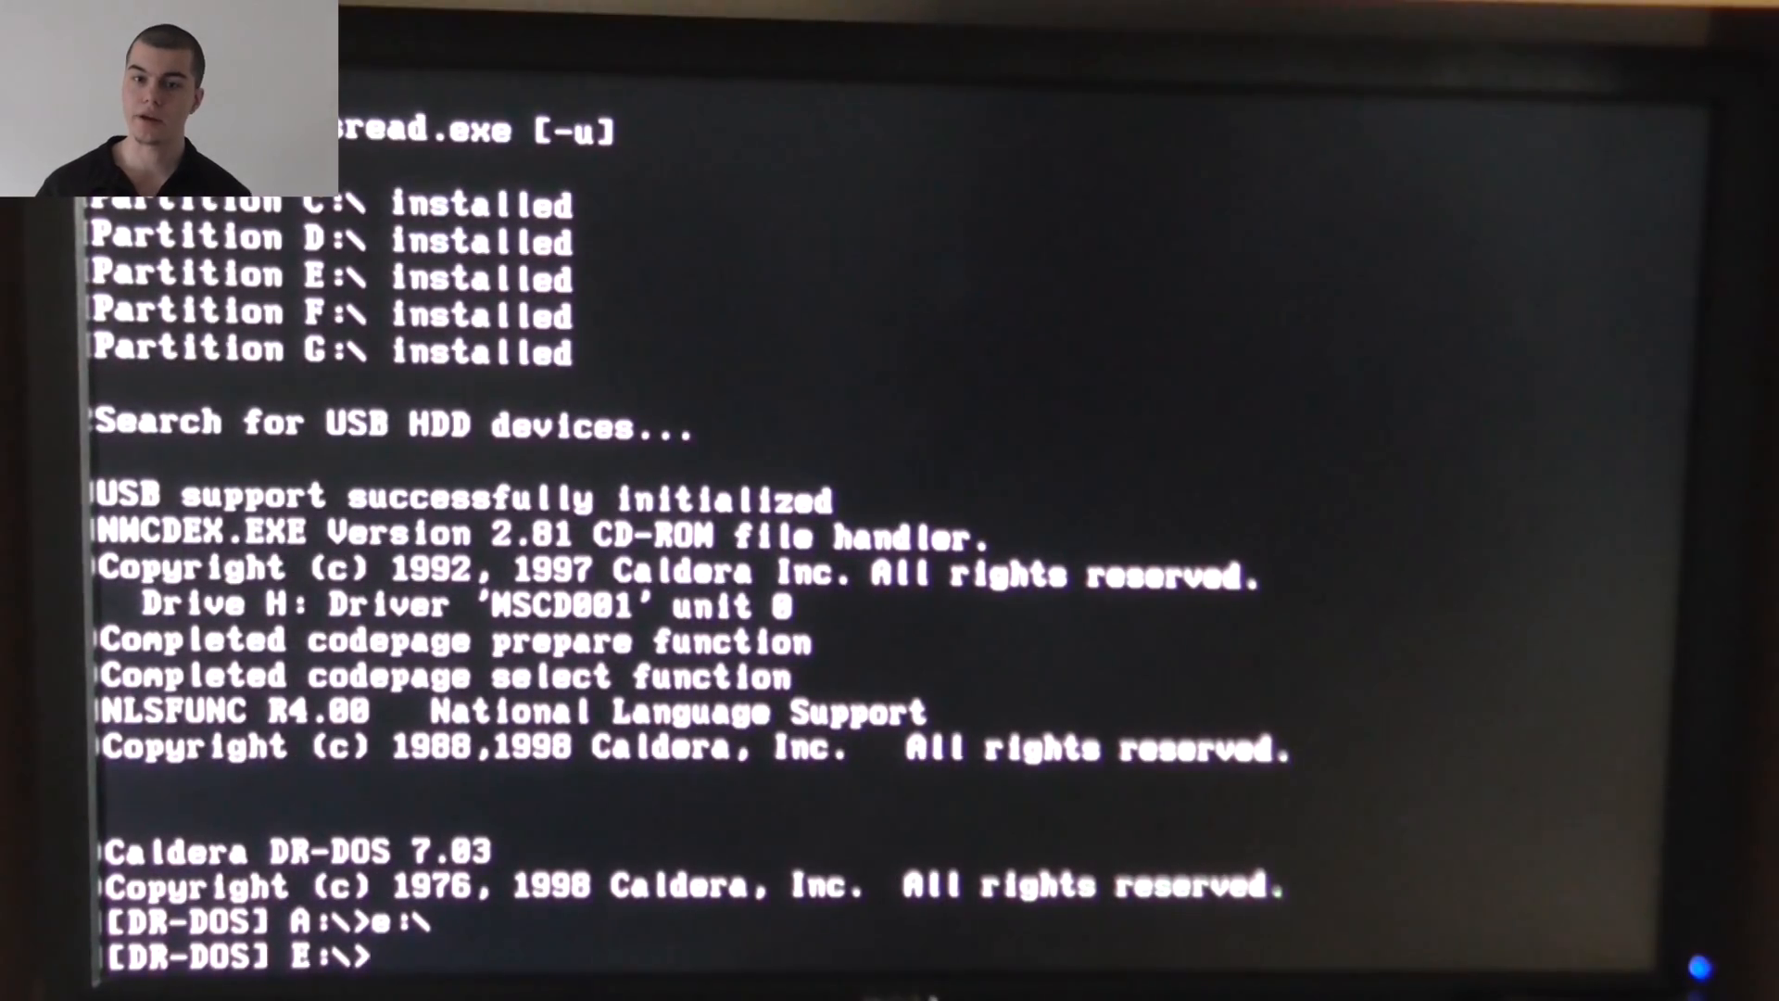
List directory contents and switch drives to find ATIFLASH.EXE and 270X0400.ROM.
text(dir)
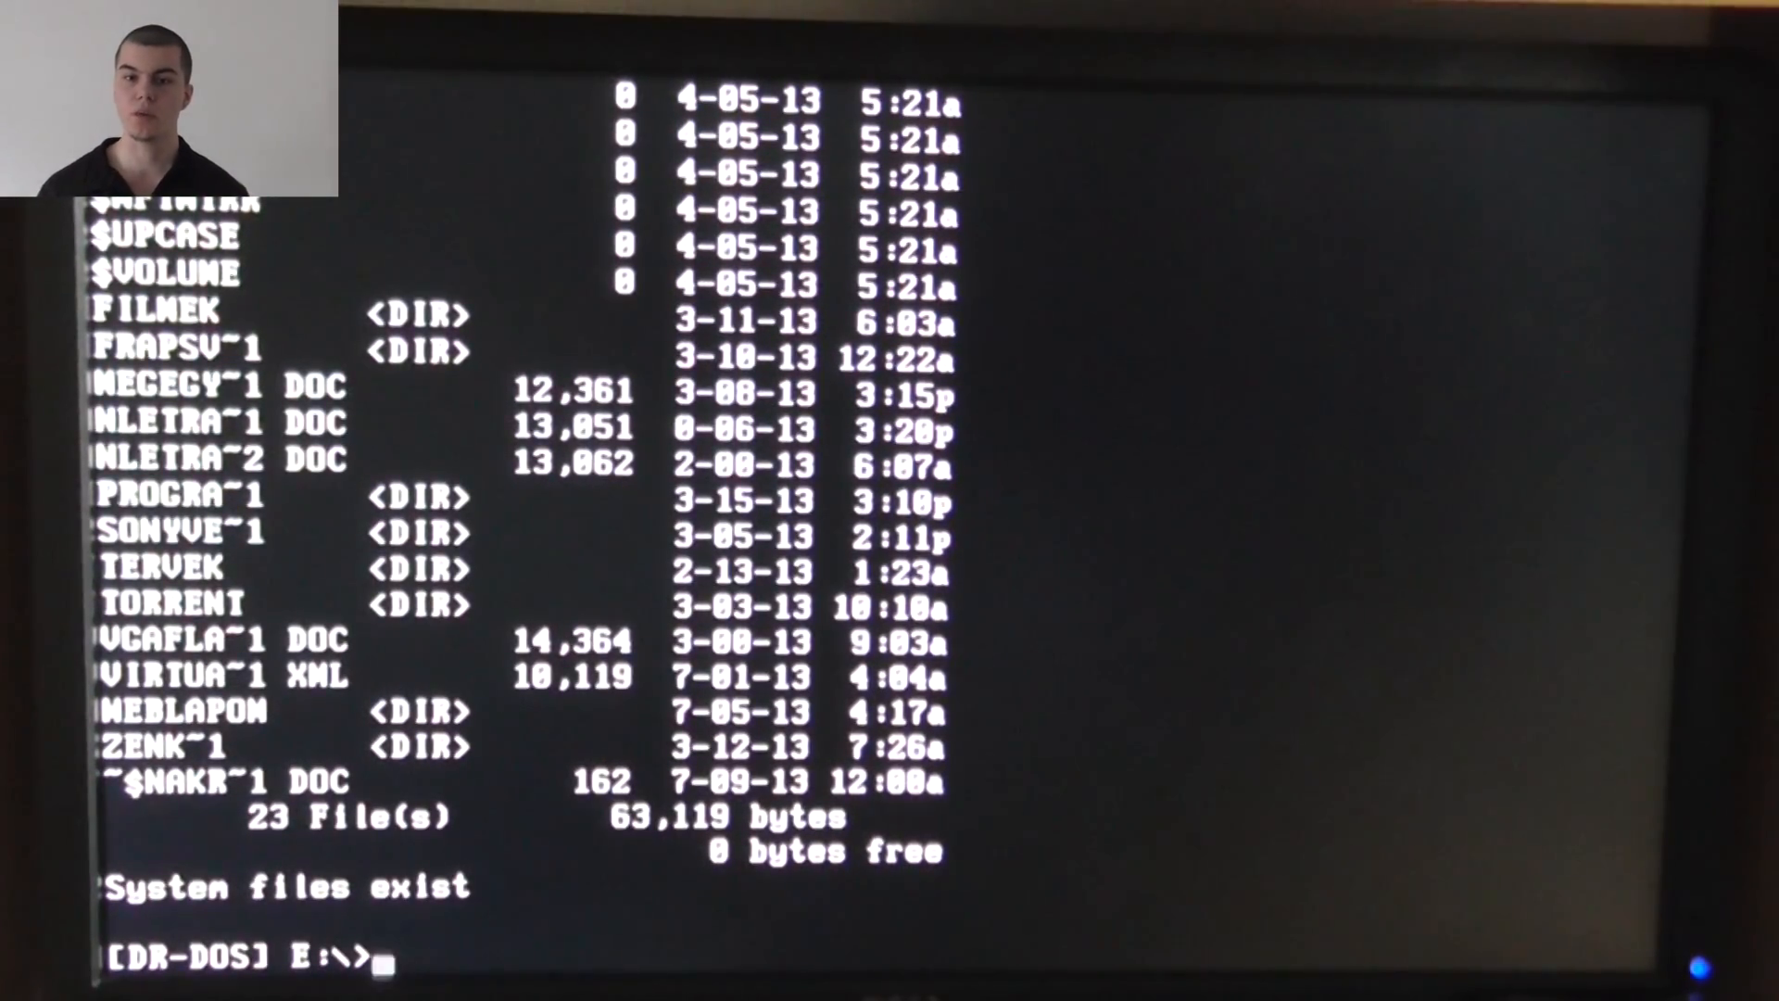
text(F)
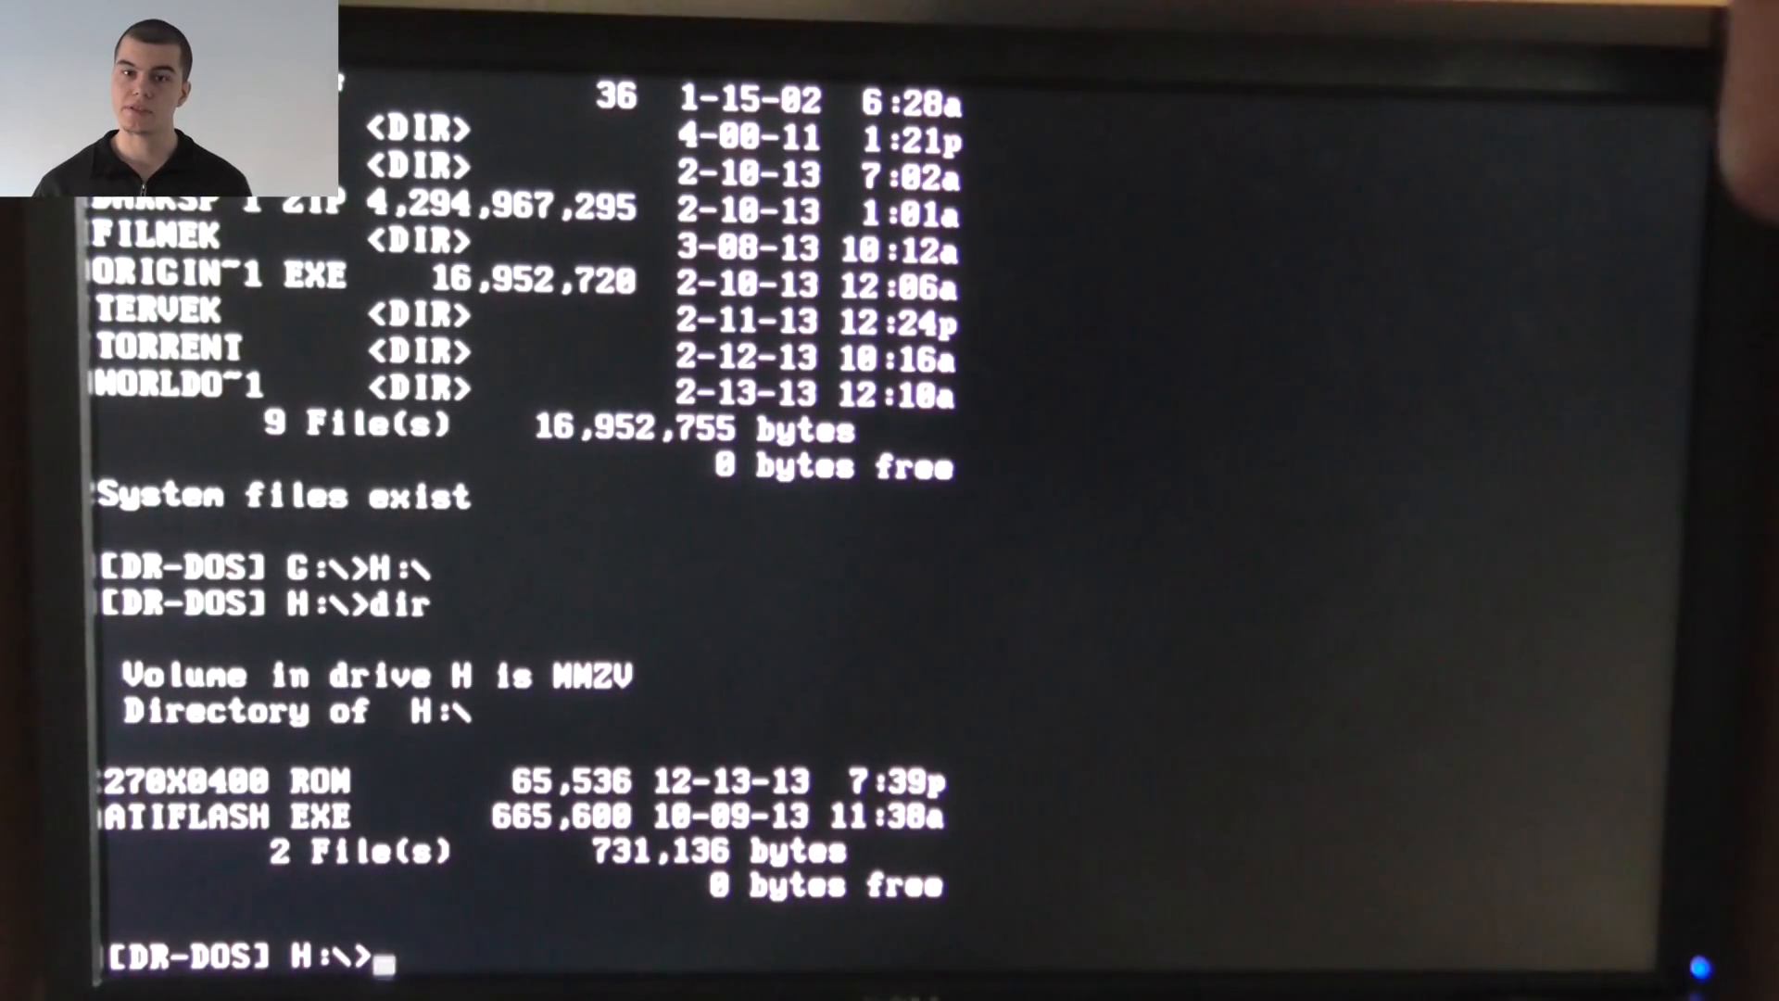
Run atiflash -p -f 0 270x0400.rom to flash adapter 0.
text(at)
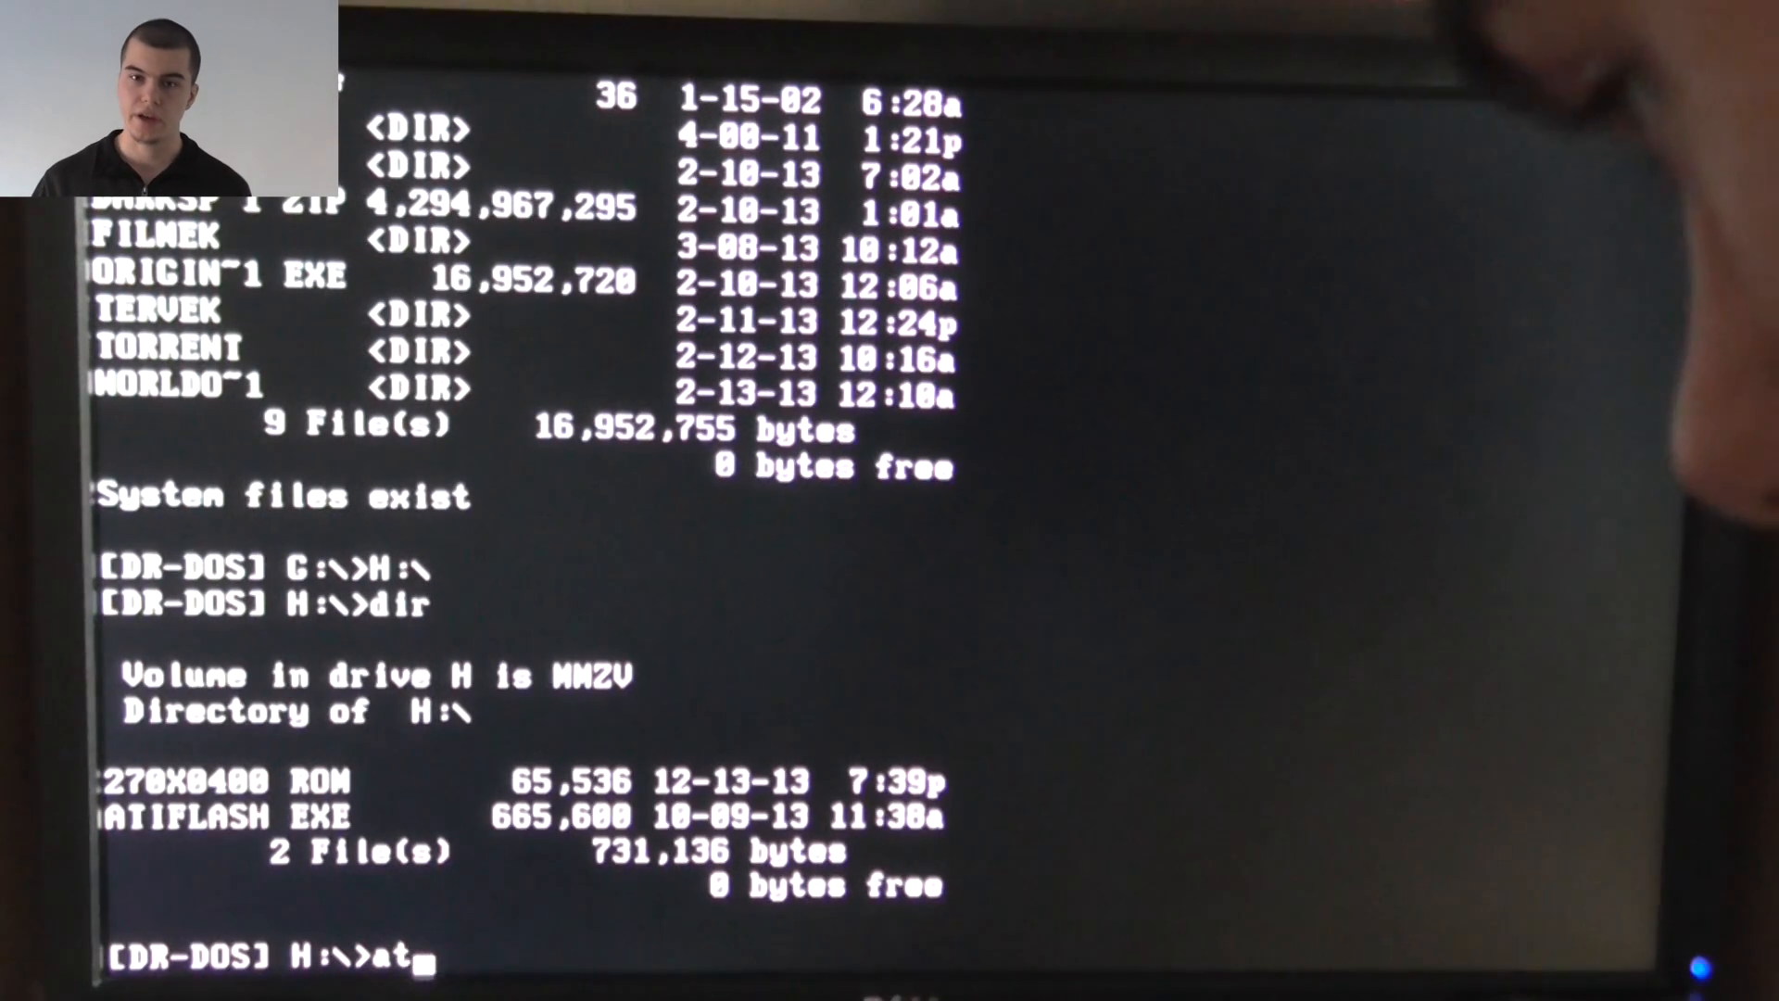
text(ifla)
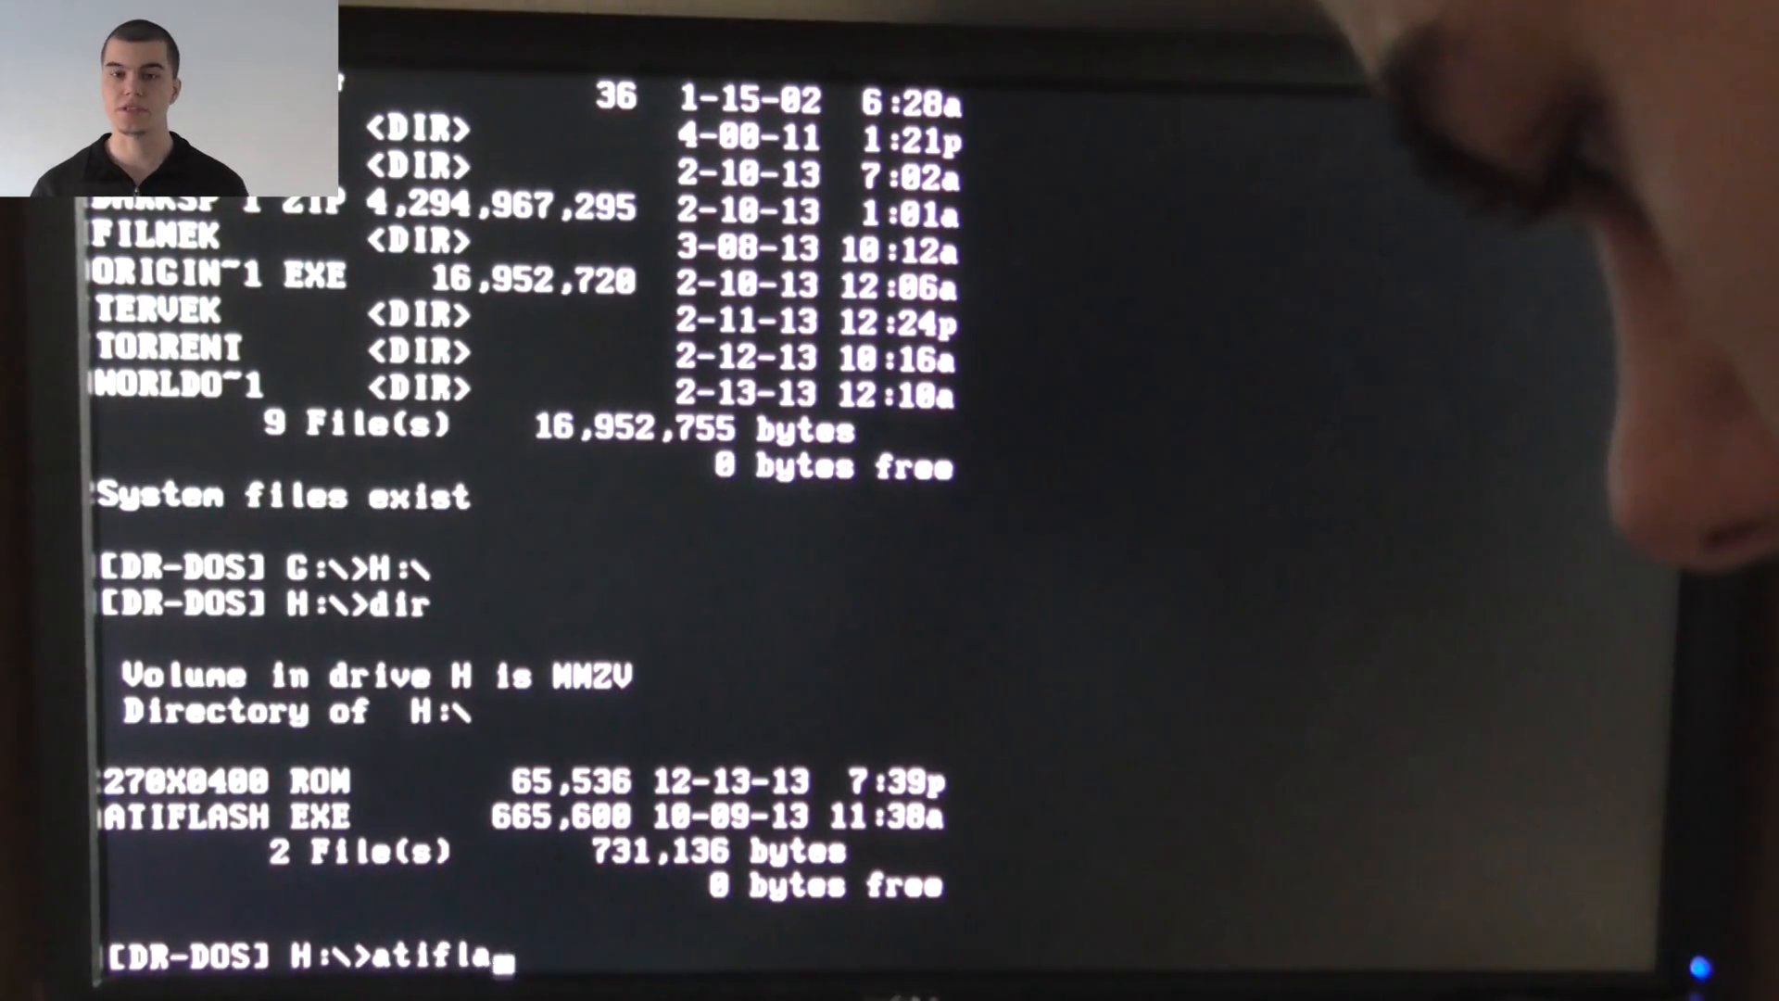
text(sh)
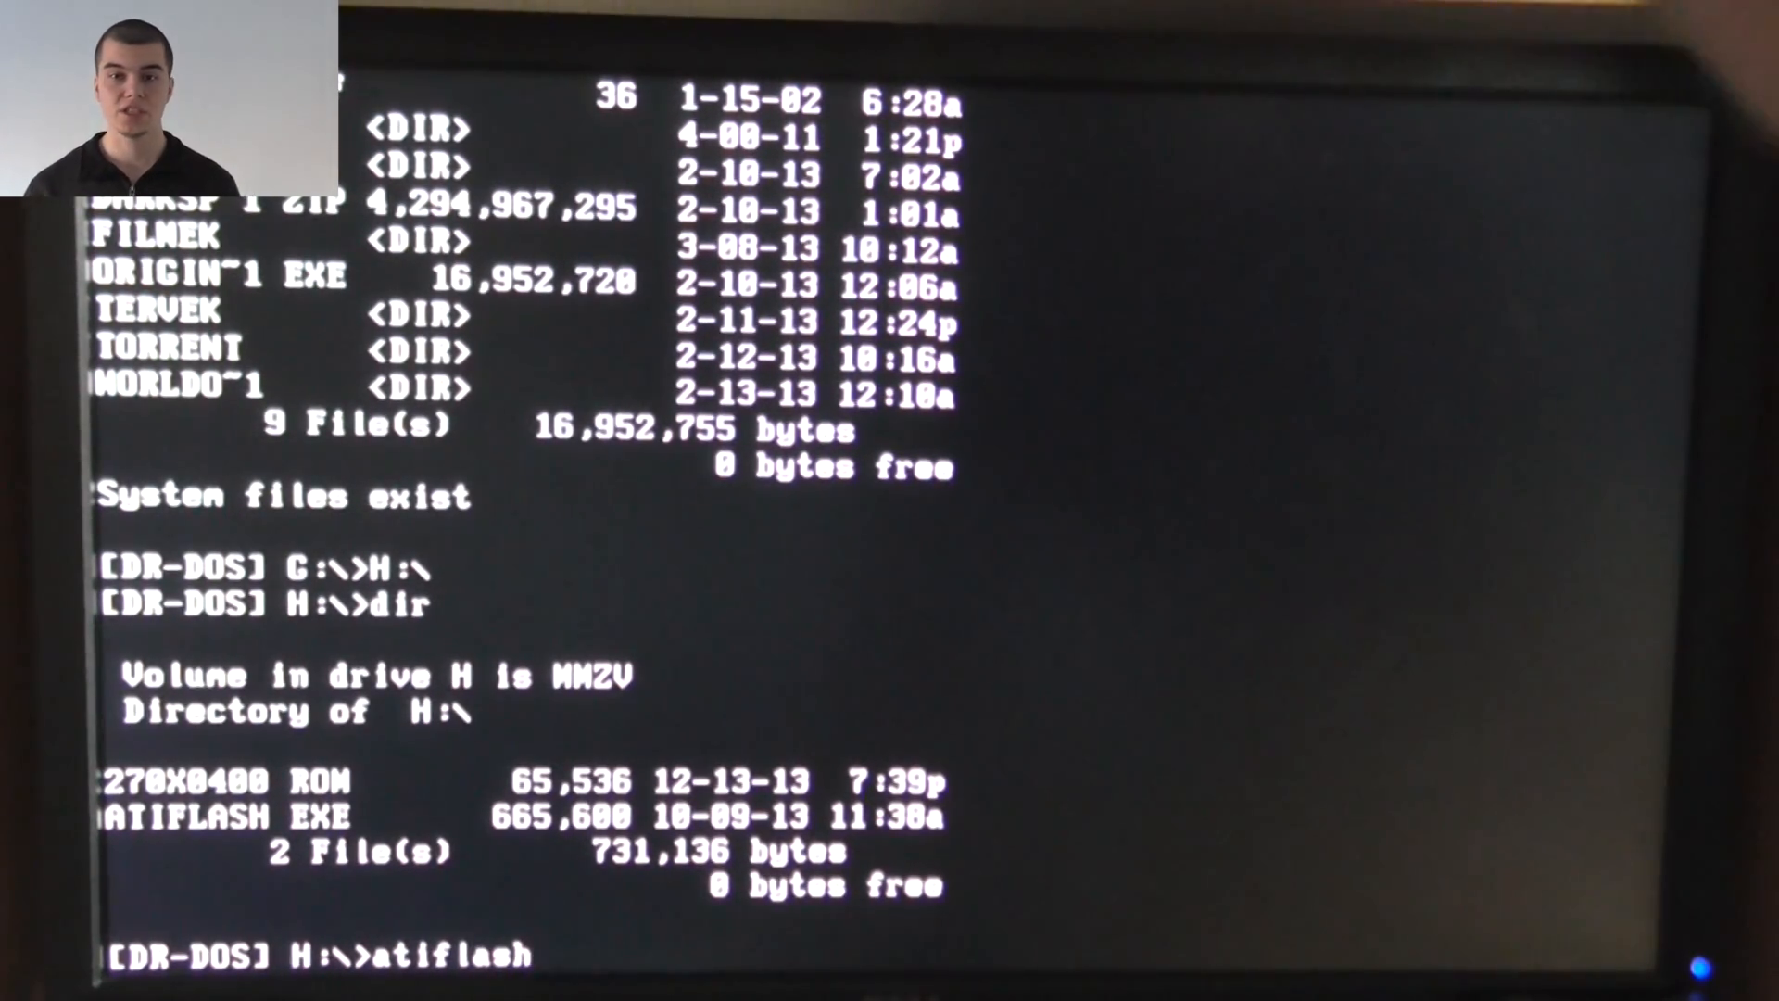
text(-p -f)
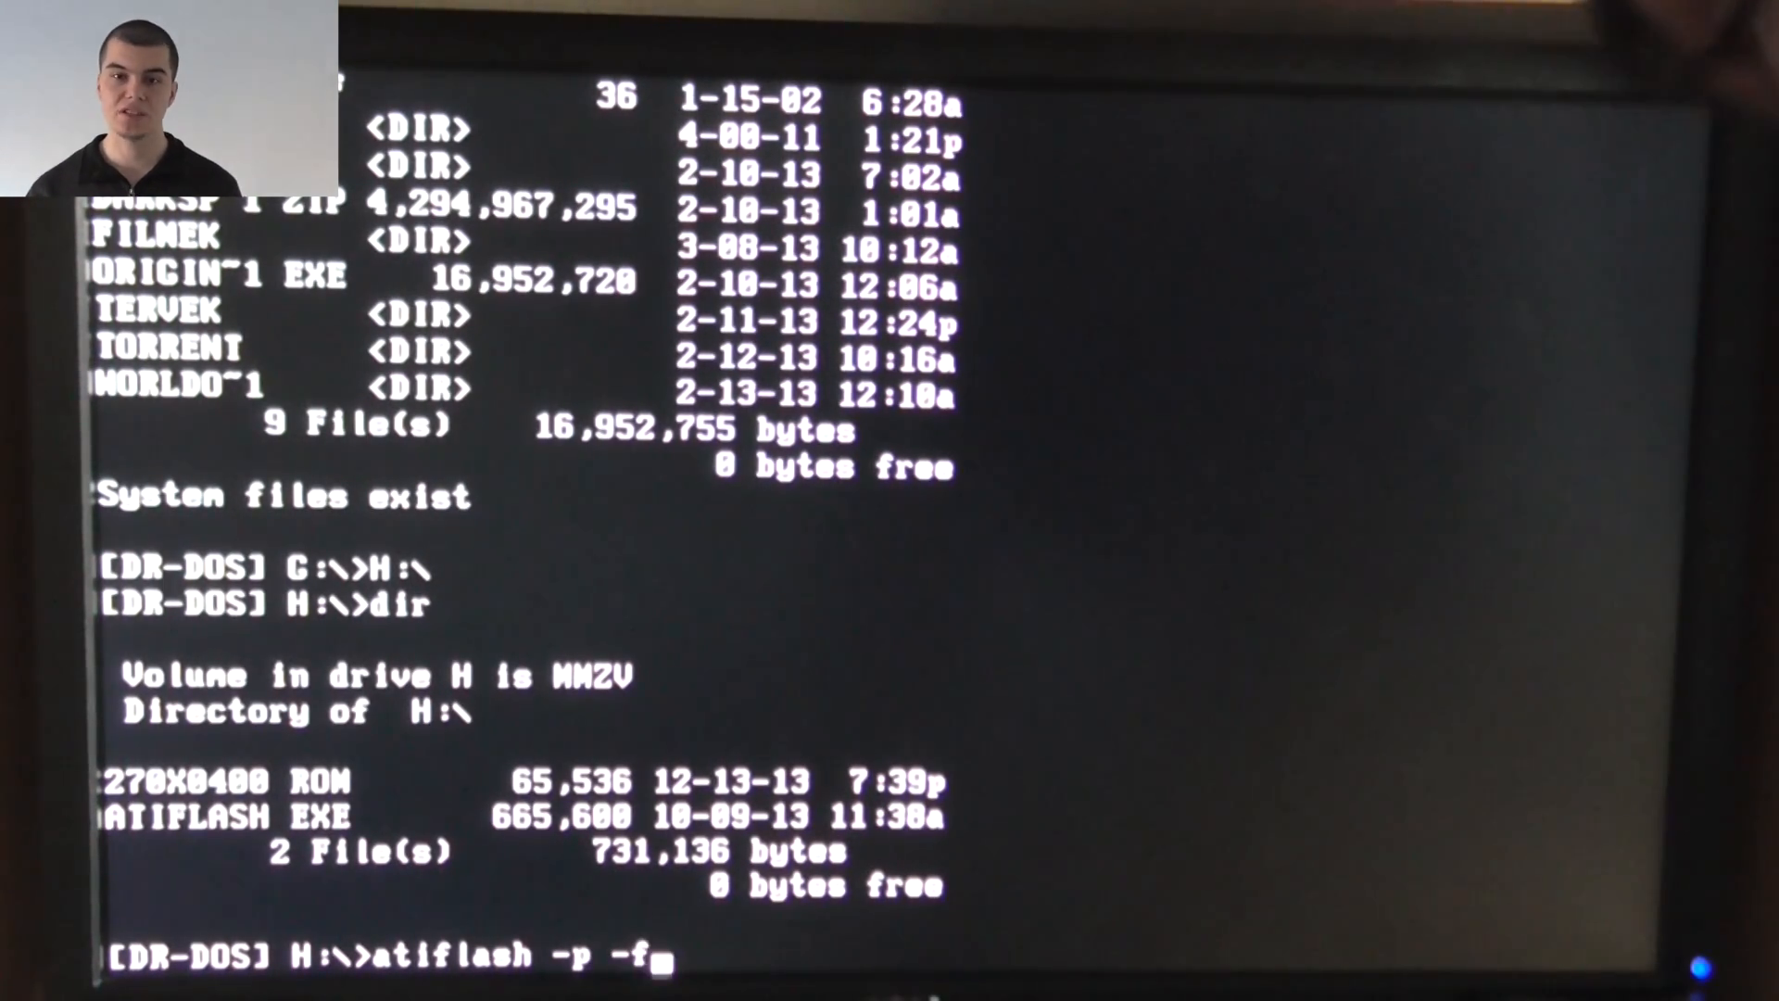
text(0)
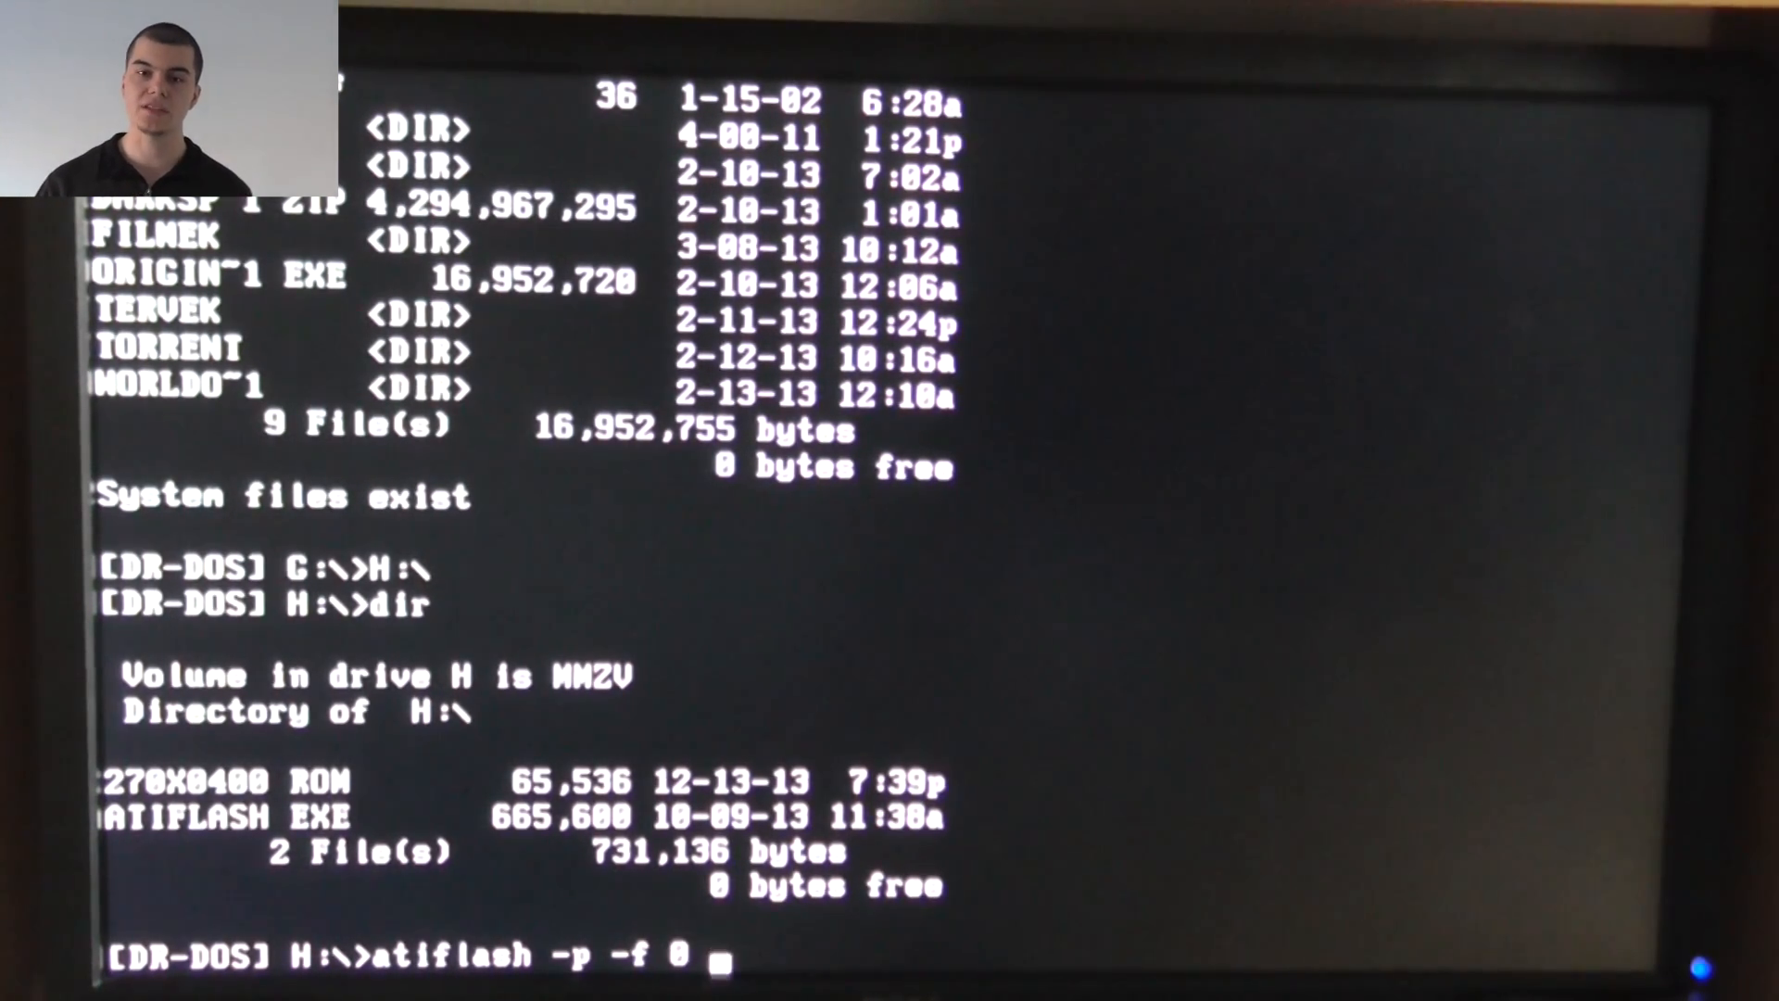
text(270x)
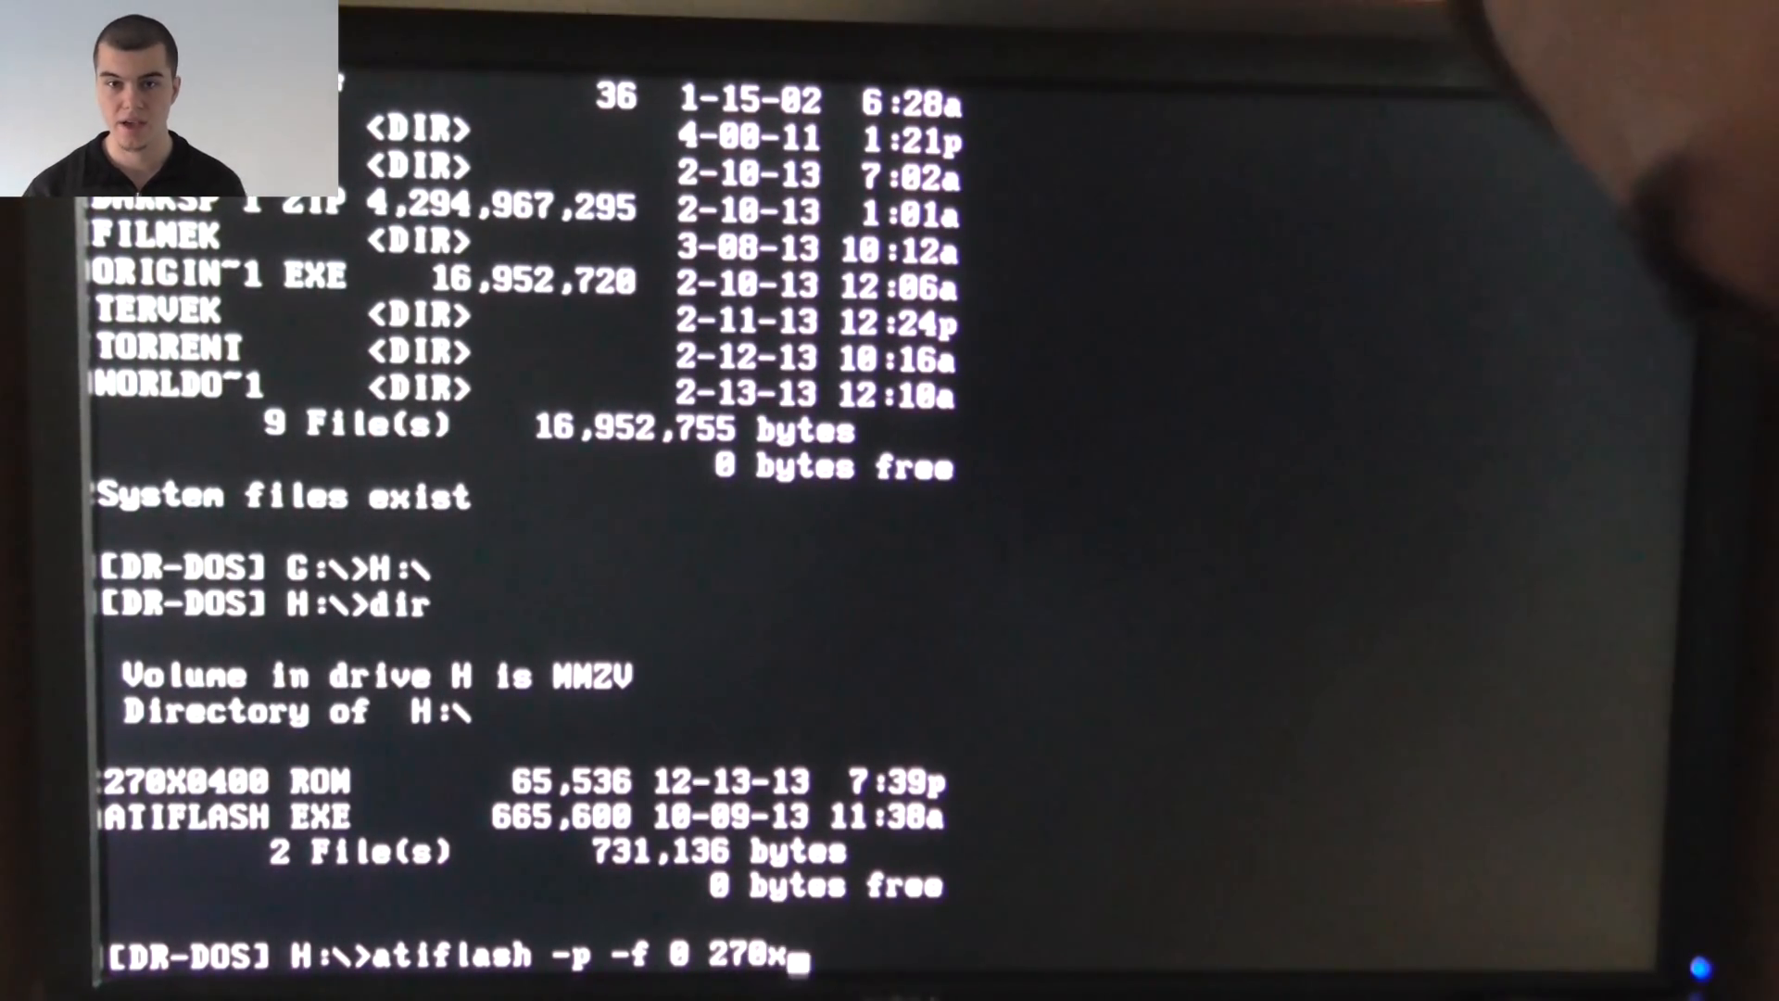
text(0400)
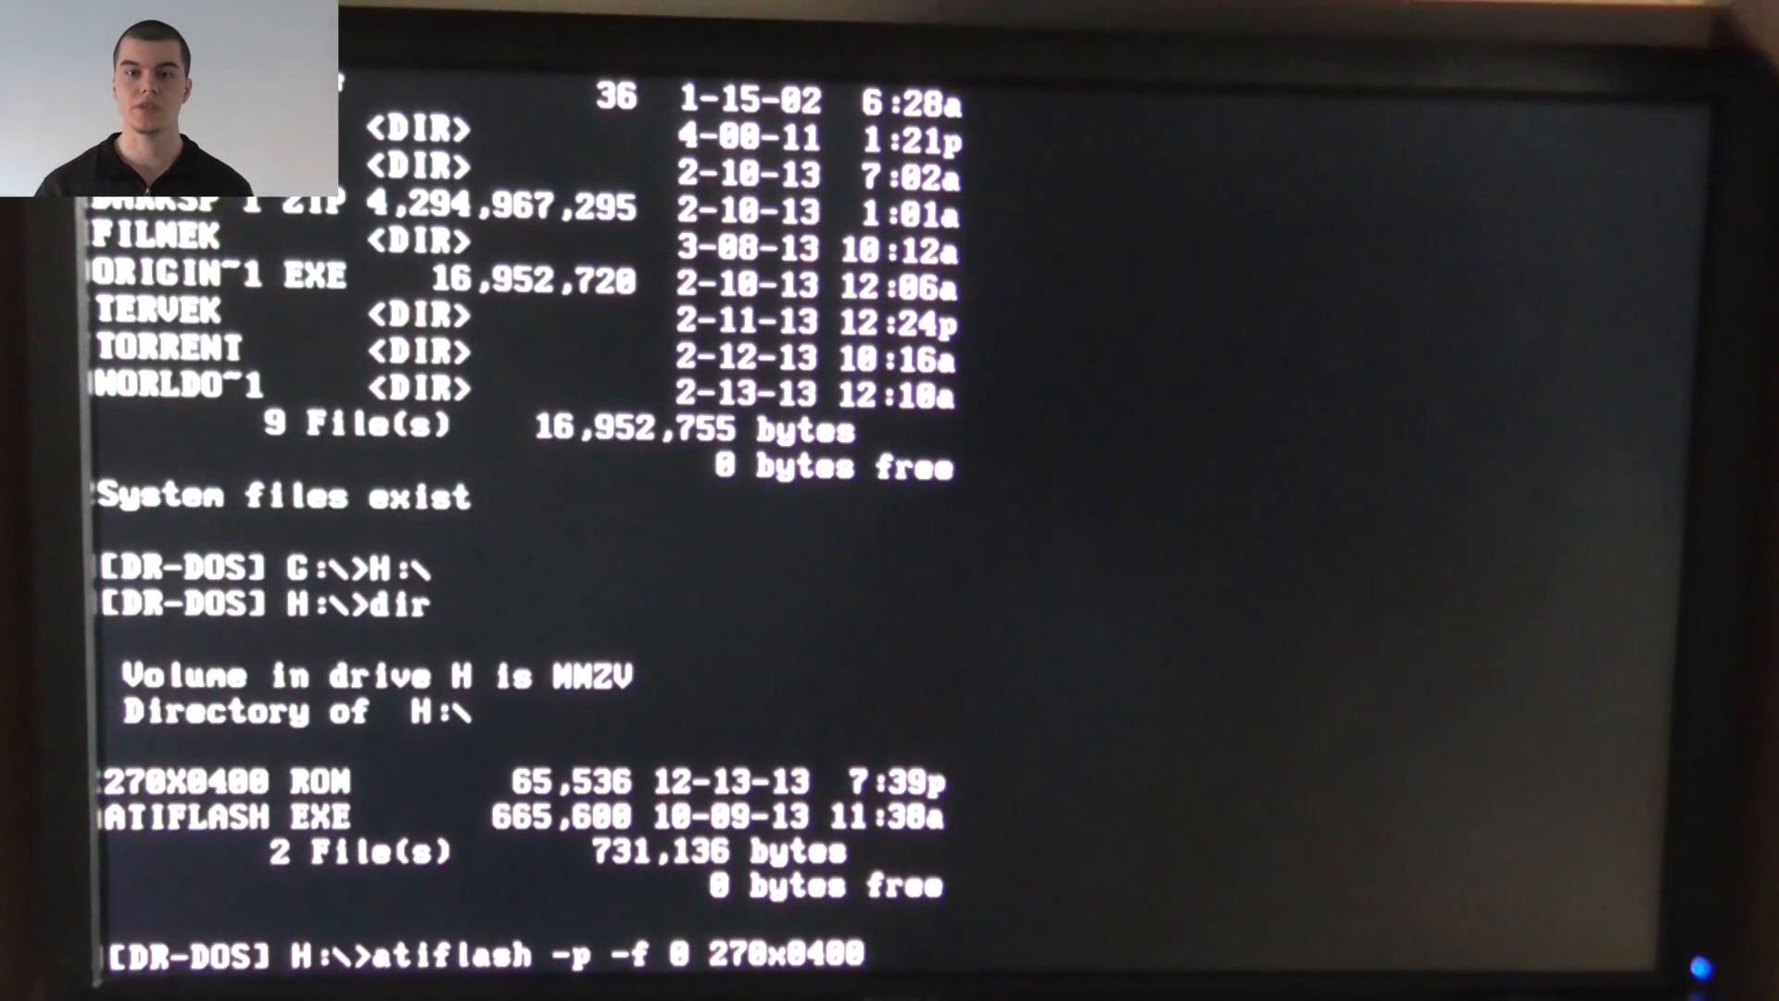
text(.rom)
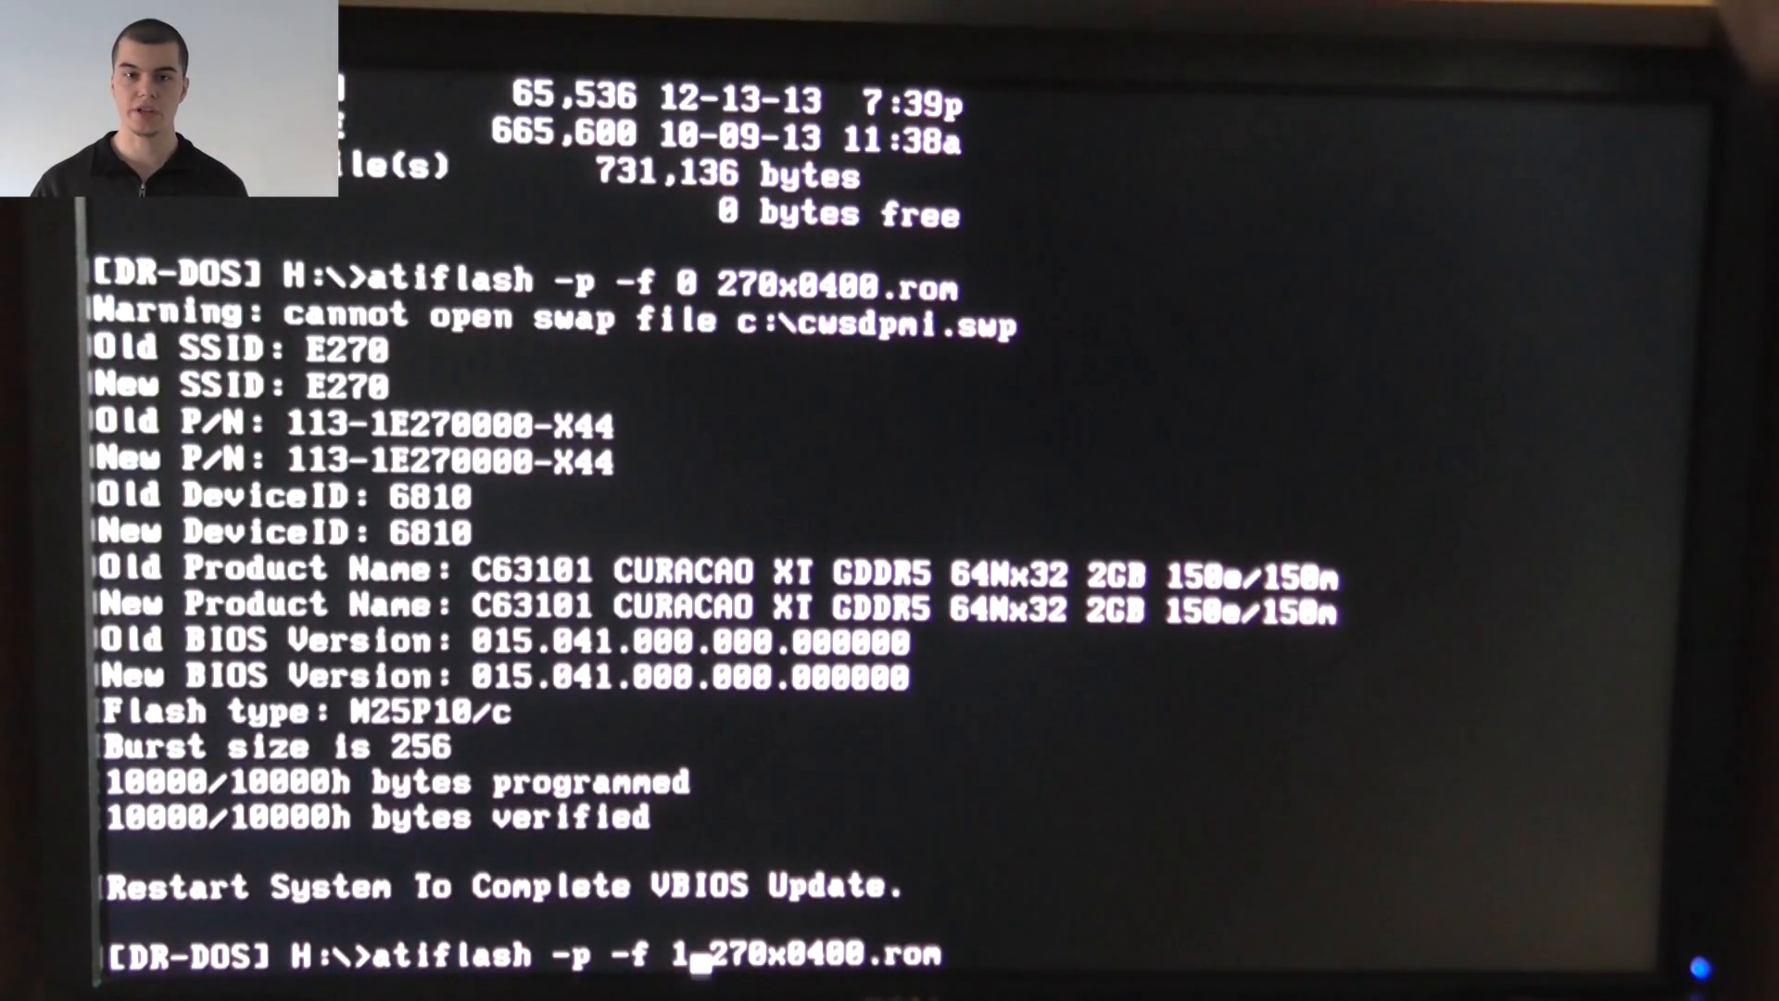
Retarget the recalled atiflash command at adapter 2 with 270x0400.rom.
text(2)
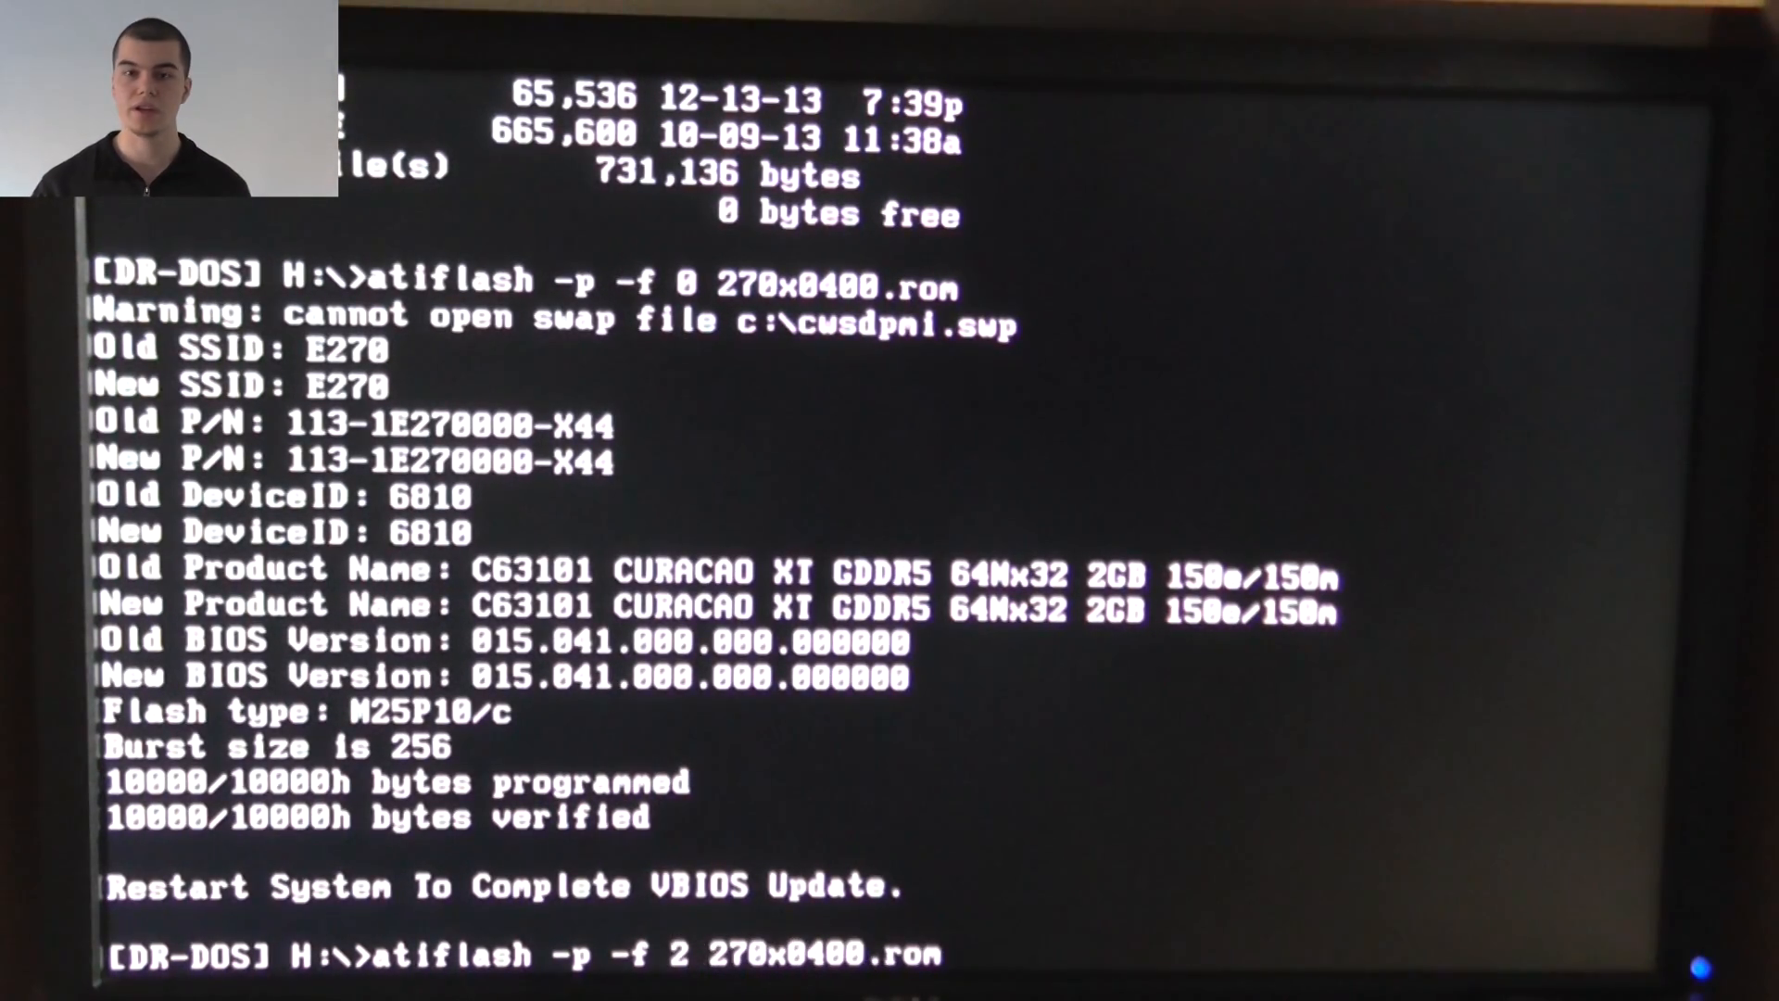